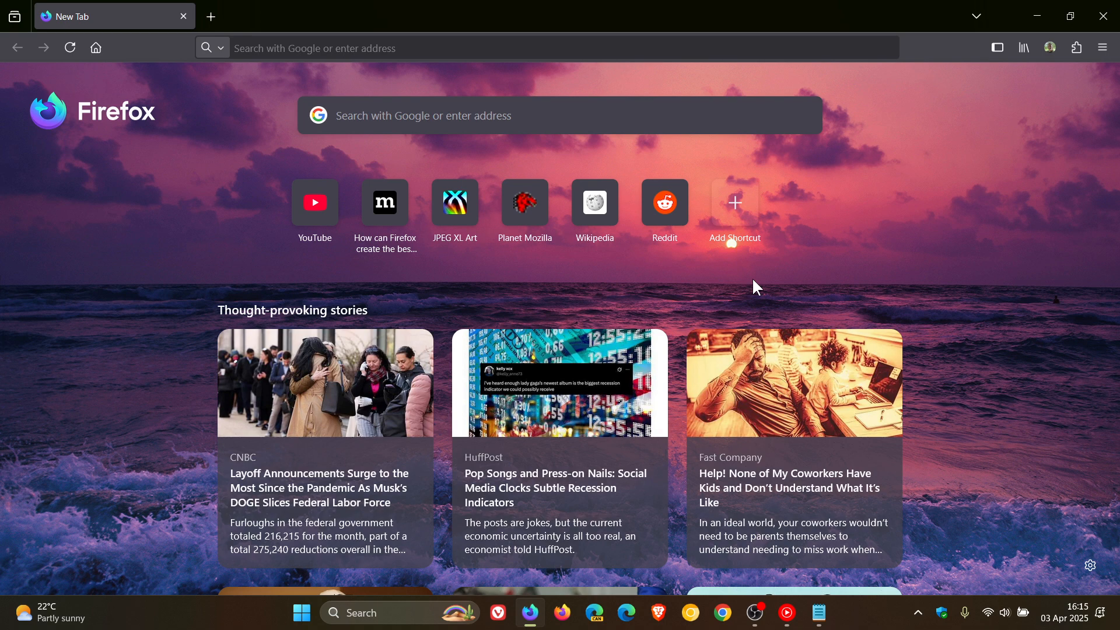
{"action": "mouse_move", "coordinate": [1057, 378]}
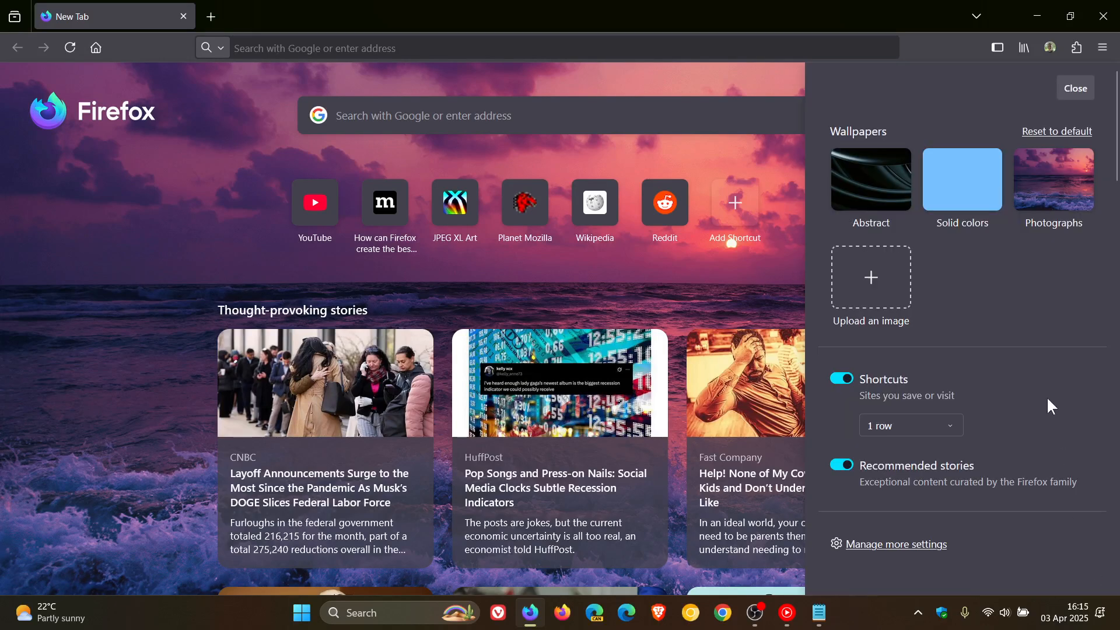
{"action": "mouse_move", "coordinate": [973, 304]}
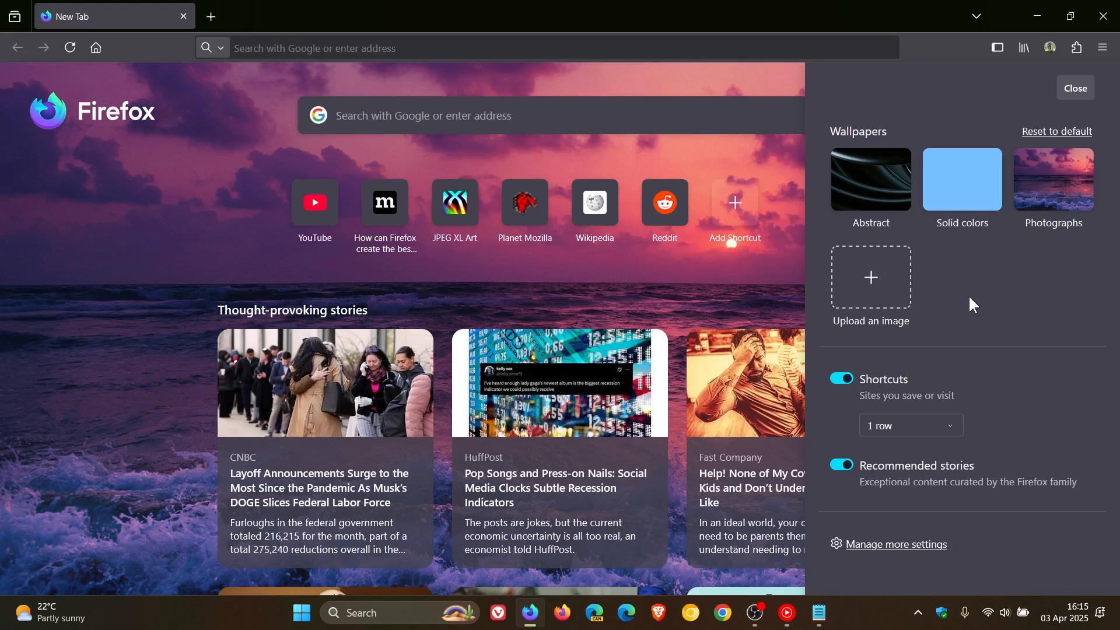
{"action": "mouse_move", "coordinate": [985, 301]}
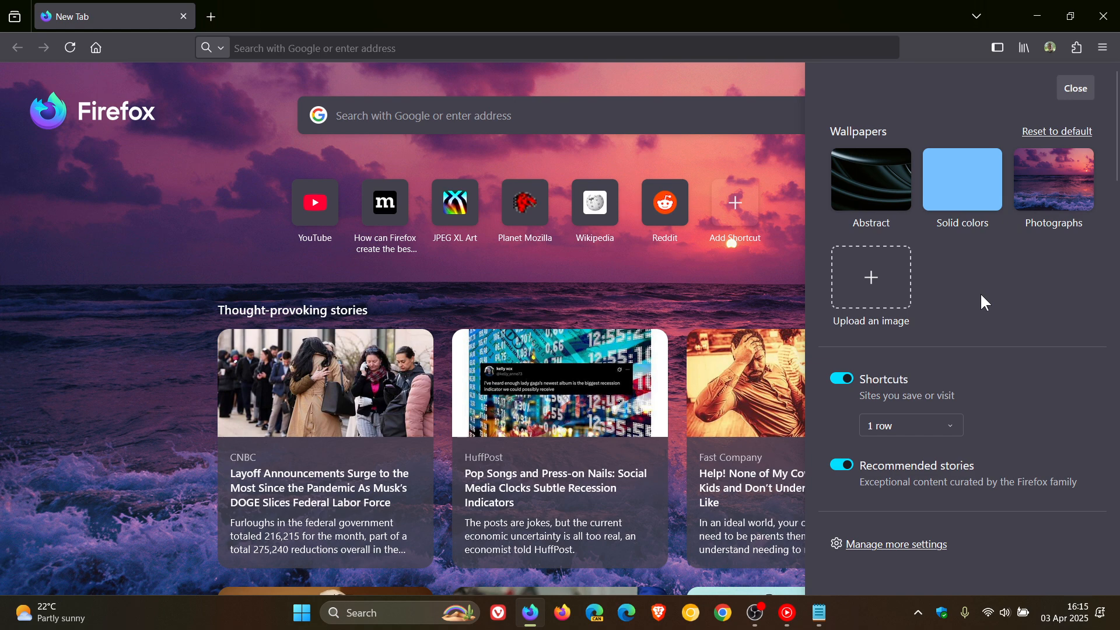
- Close the New Tab customize panel to show the plain new tab page
{"action": "left_click", "coordinate": [1073, 88]}
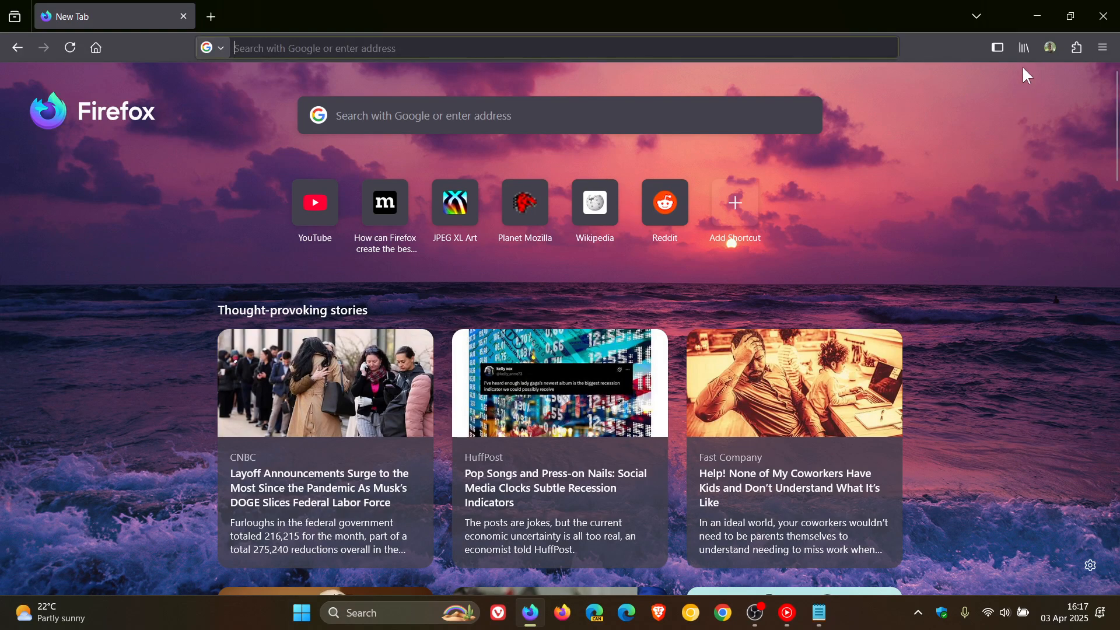
- Open the BrenTech - YouTube bookmark and add it to the taskbar as a web app
{"action": "left_click", "coordinate": [1023, 48]}
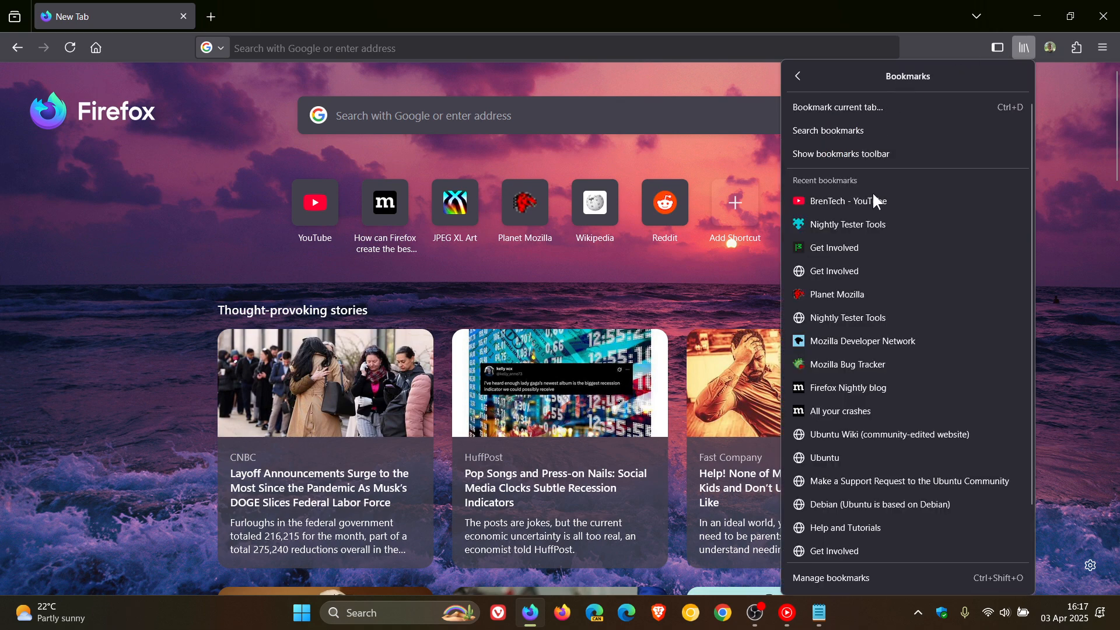
{"action": "left_click", "coordinate": [847, 201]}
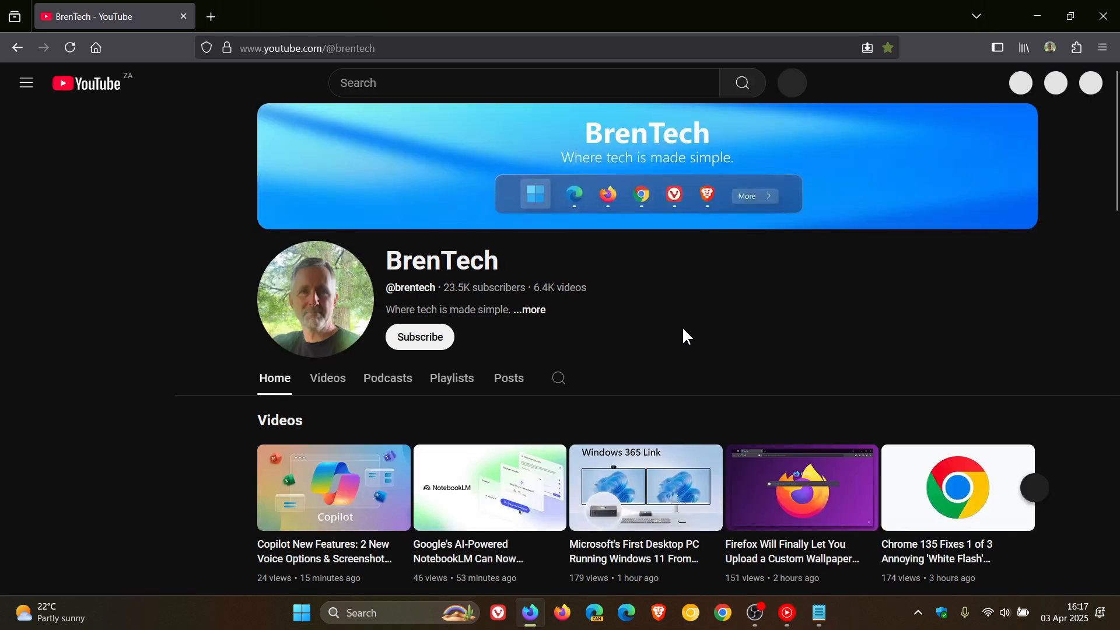
{"action": "left_click", "coordinate": [25, 81]}
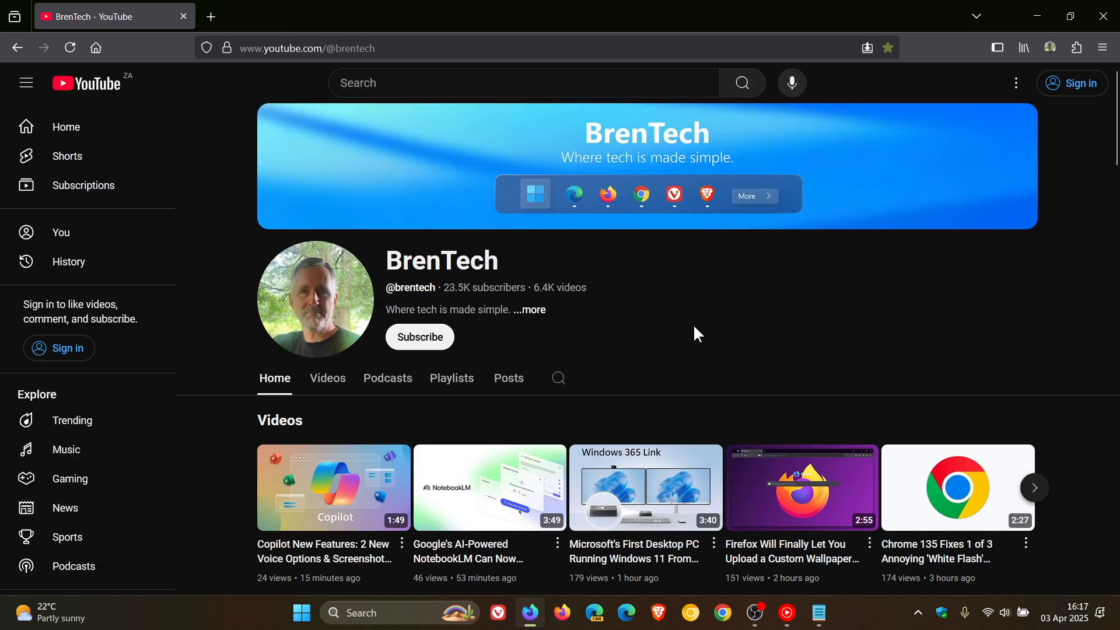
{"action": "mouse_move", "coordinate": [867, 47]}
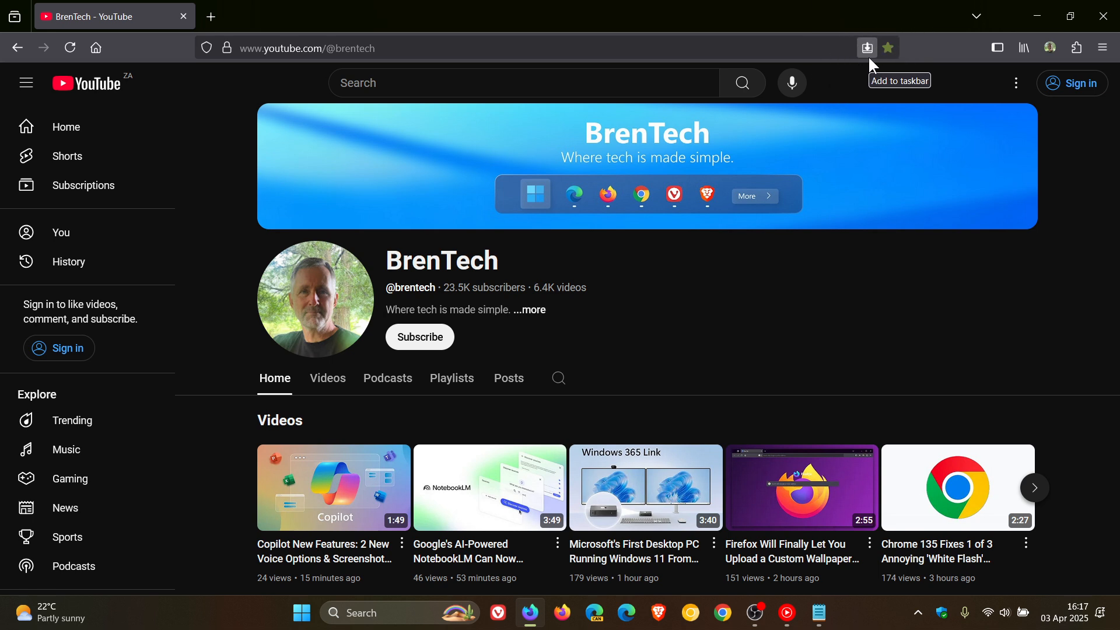
{"action": "mouse_move", "coordinate": [866, 48]}
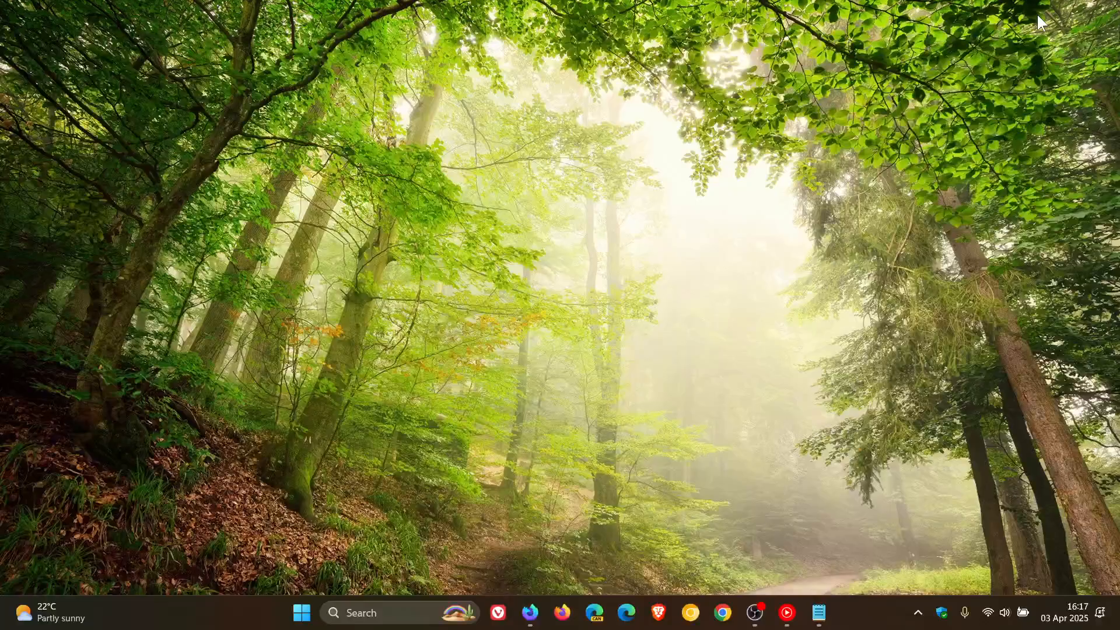
{"action": "mouse_move", "coordinate": [539, 600]}
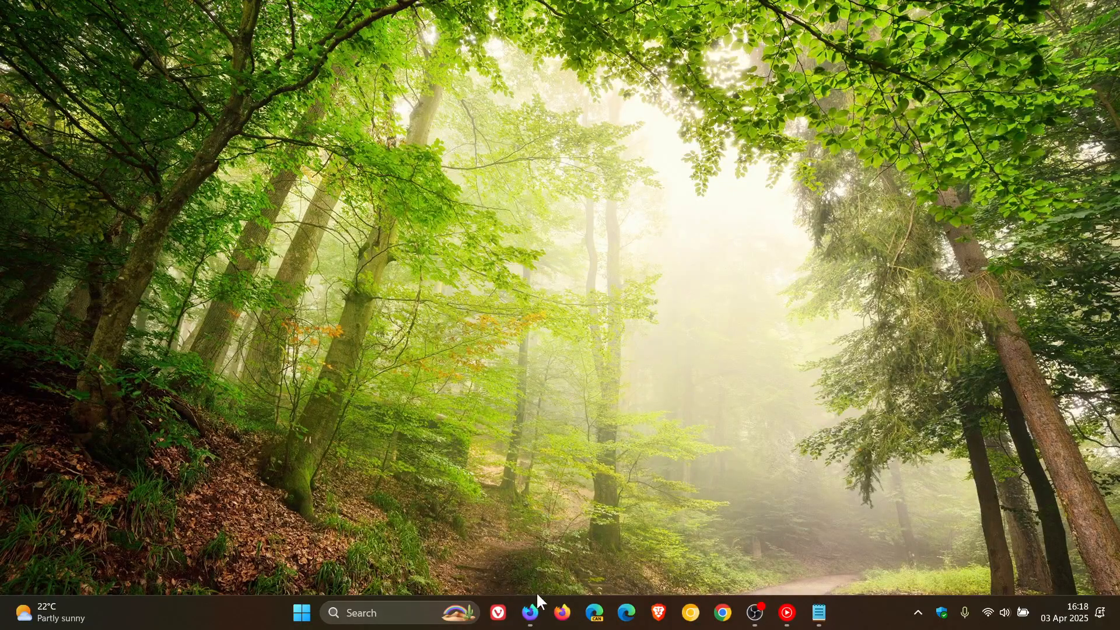
- Launch the BrenTech taskbar app, shrink it from full screen, minimise and restore it
{"action": "left_click", "coordinate": [530, 612]}
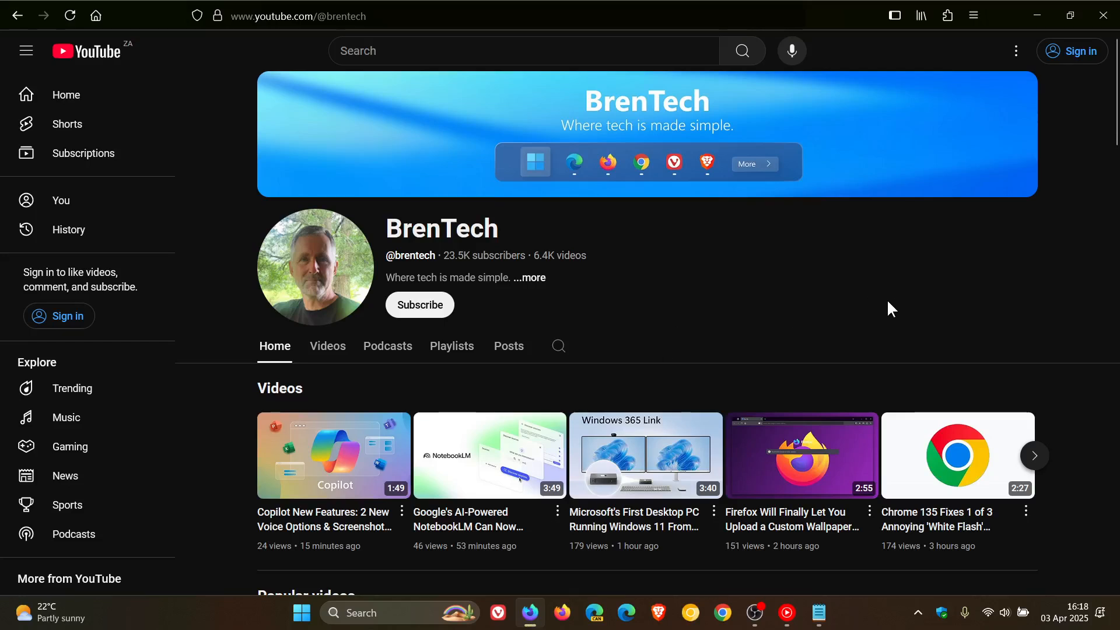
{"action": "mouse_move", "coordinate": [1069, 15]}
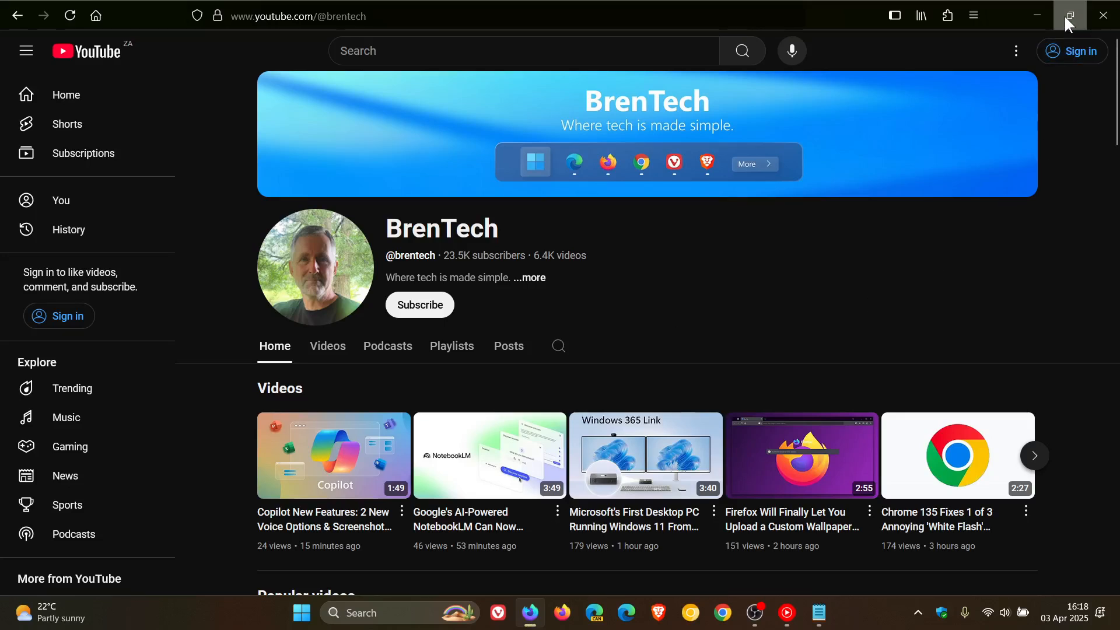
{"action": "left_click", "coordinate": [1067, 15]}
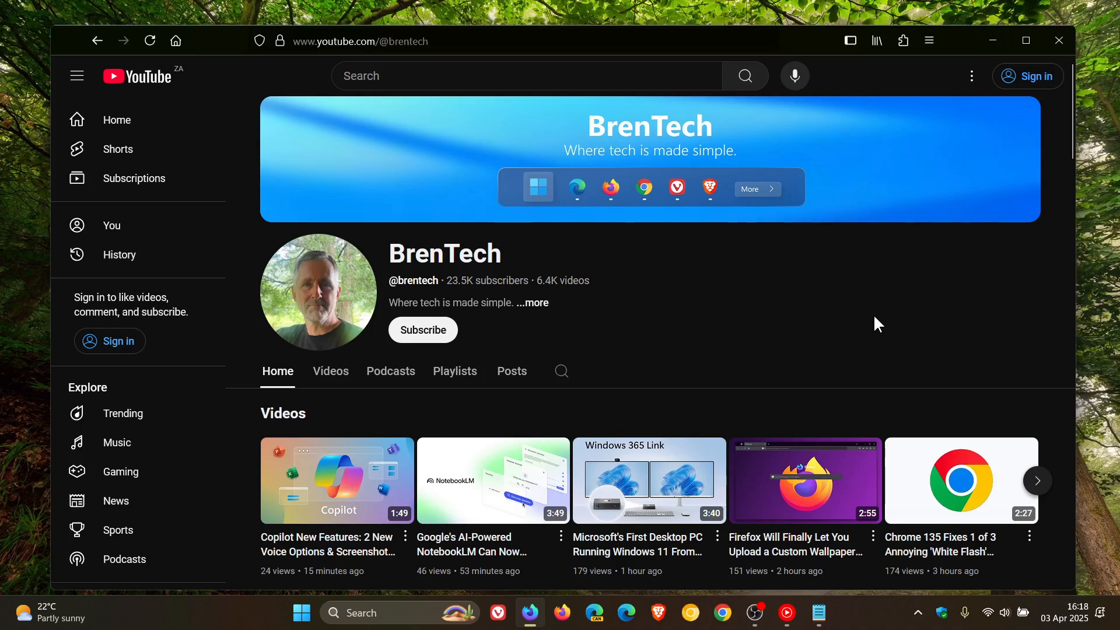
{"action": "mouse_move", "coordinate": [822, 293]}
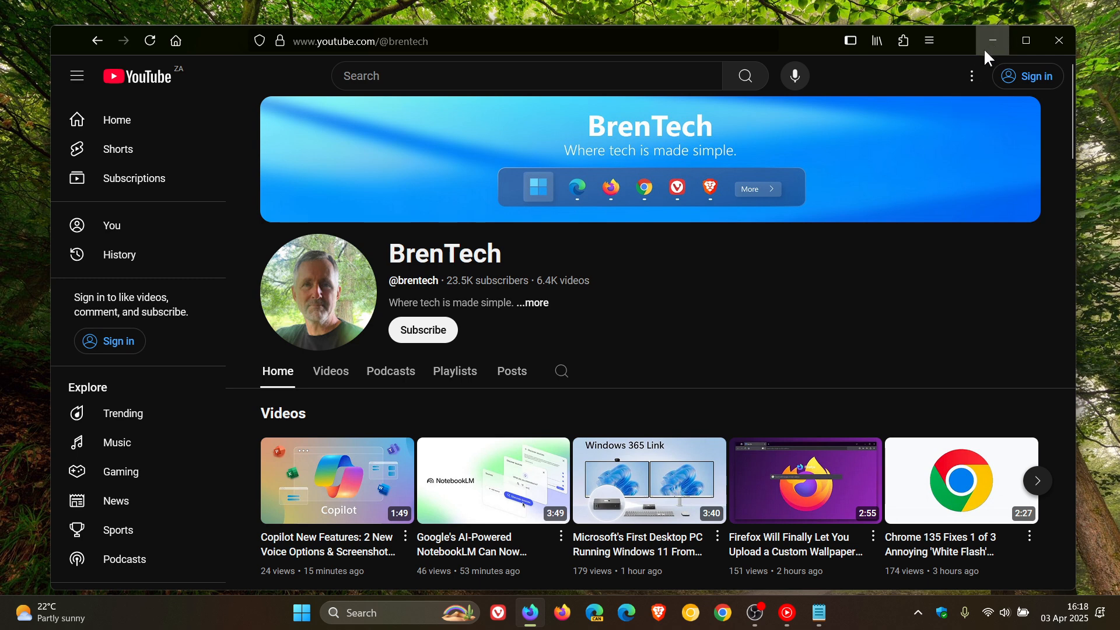
{"action": "left_click", "coordinate": [991, 39]}
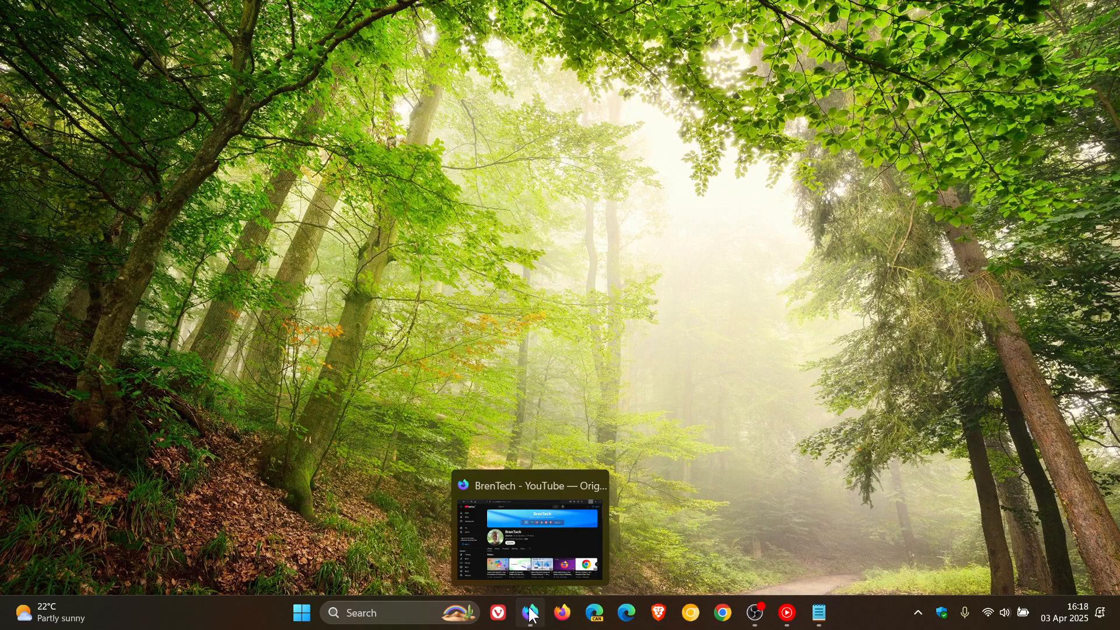
{"action": "left_click", "coordinate": [529, 612]}
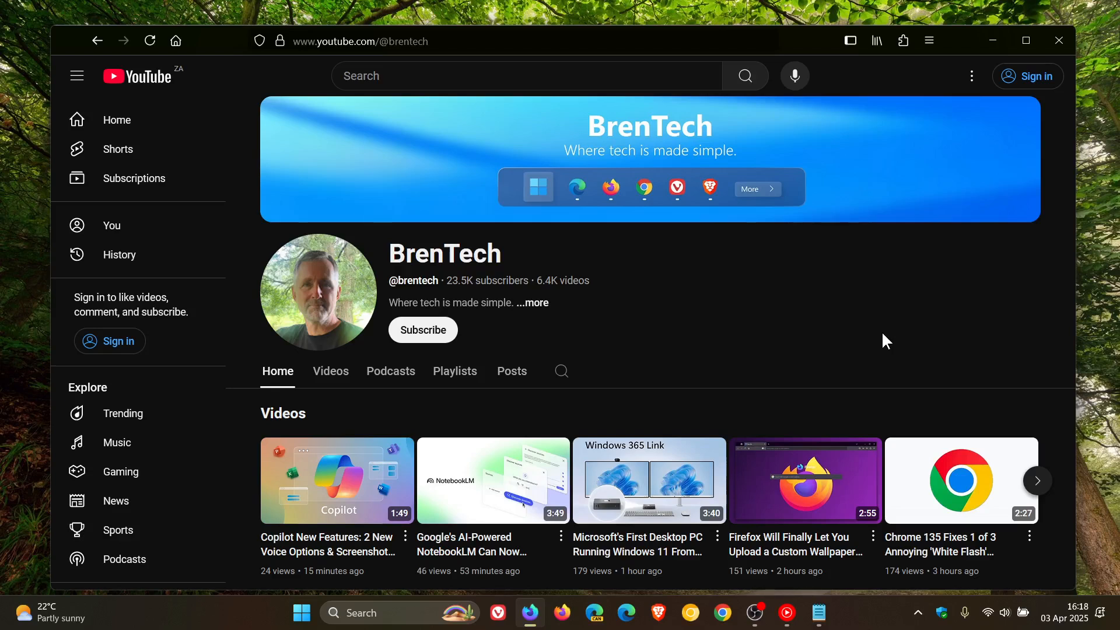
{"action": "mouse_move", "coordinate": [1029, 77]}
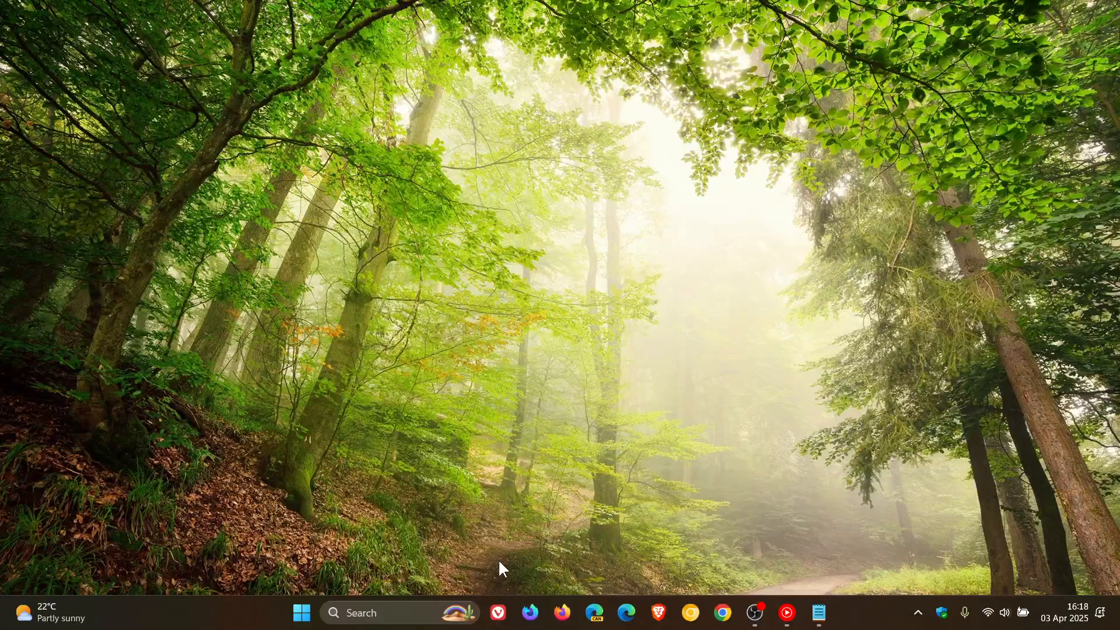
- Launch a regular Firefox Nightly window from the taskbar
{"action": "left_click", "coordinate": [561, 612]}
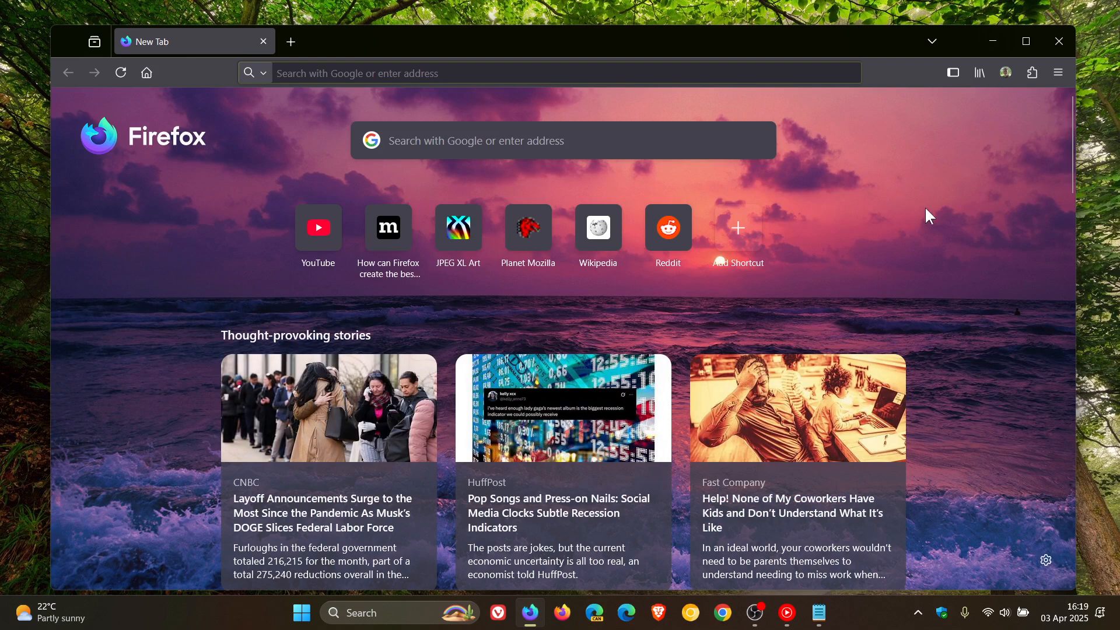
{"action": "mouse_move", "coordinate": [978, 73]}
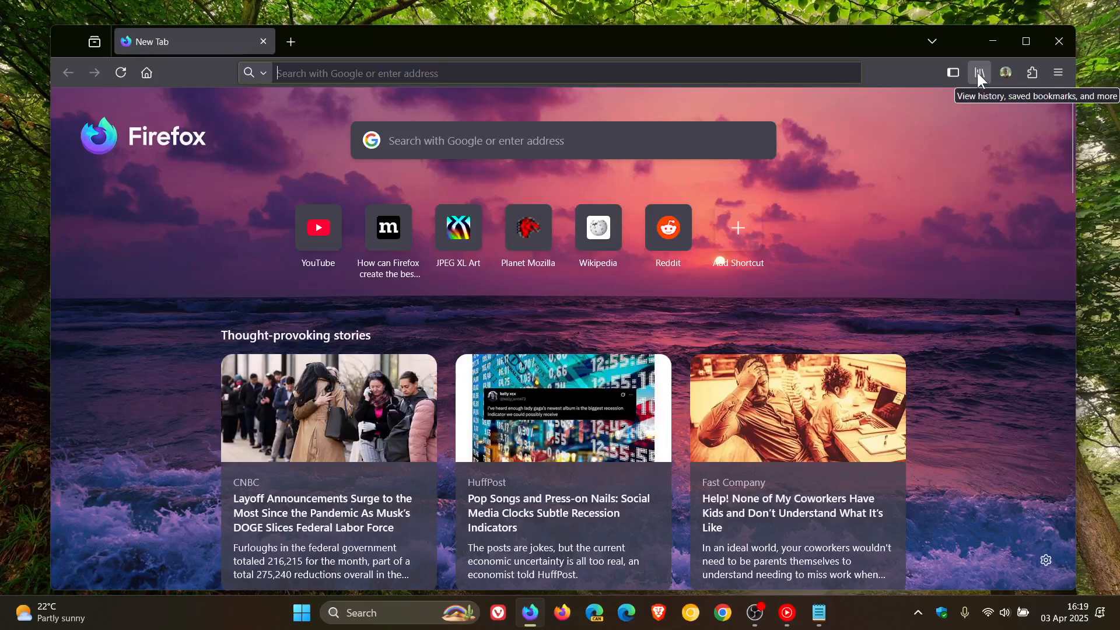
{"action": "mouse_move", "coordinate": [898, 224]}
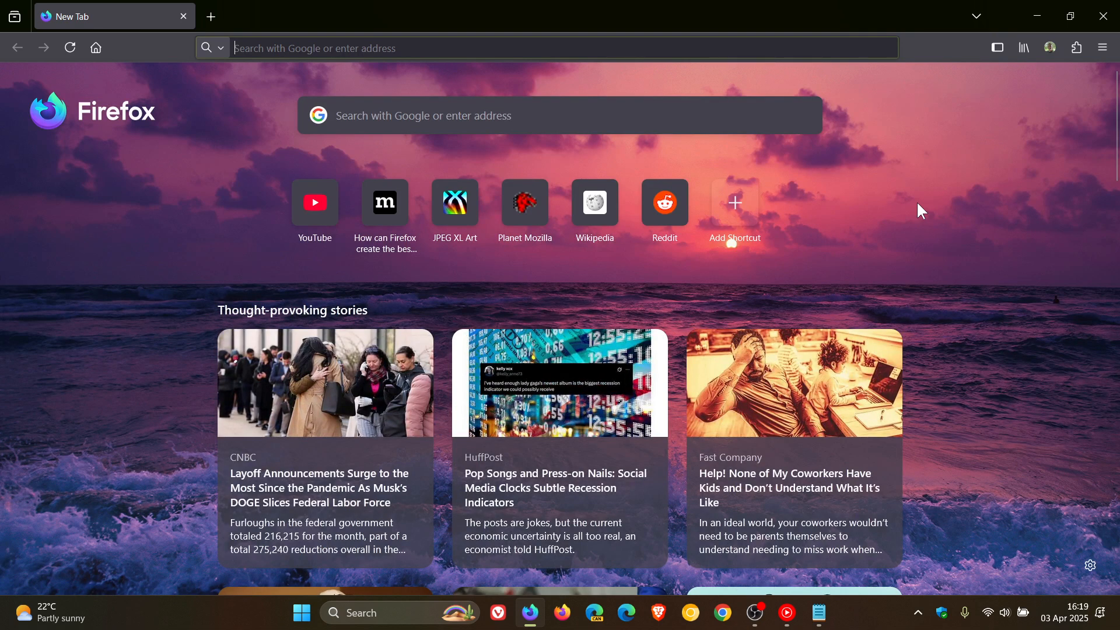
- Bring up the Notepad note holding the preference name
{"action": "left_click", "coordinate": [818, 613]}
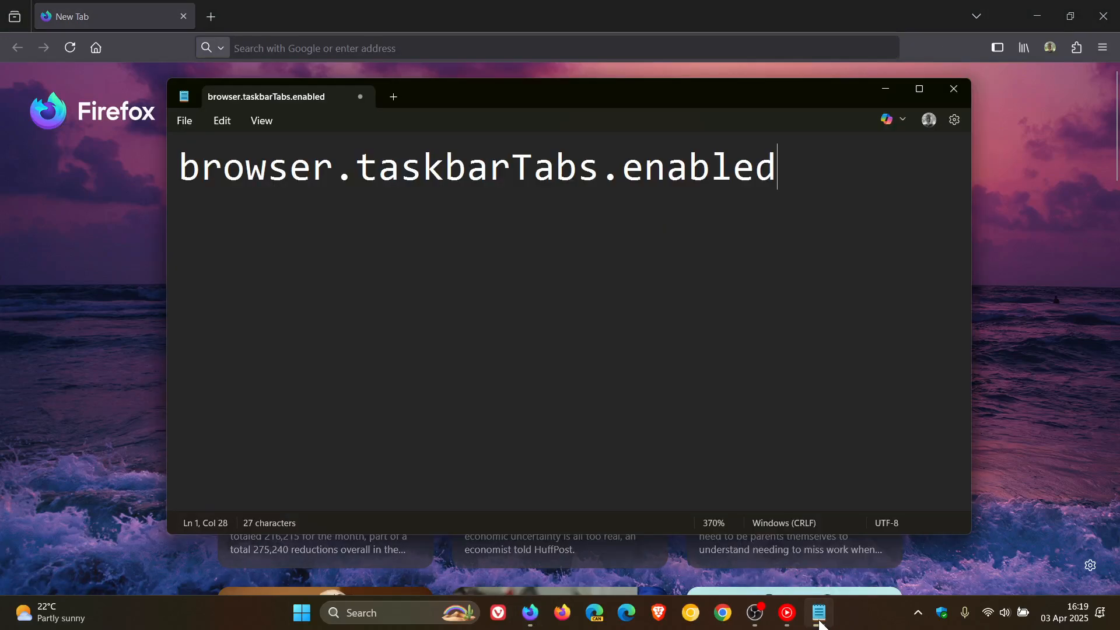
{"action": "mouse_move", "coordinate": [398, 280]}
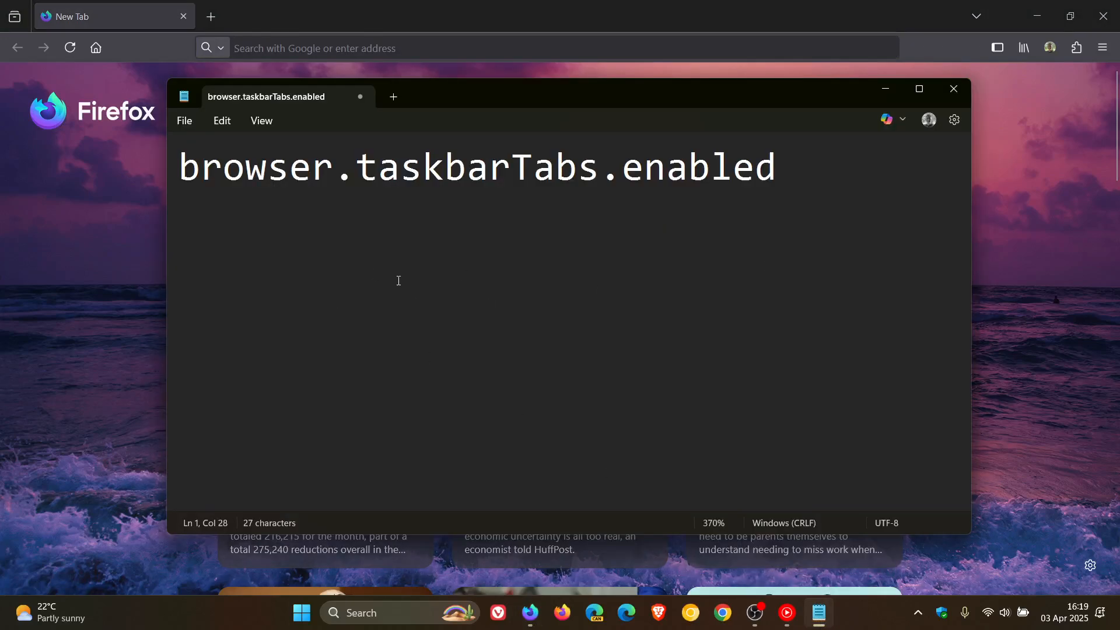
{"action": "mouse_move", "coordinate": [717, 291]}
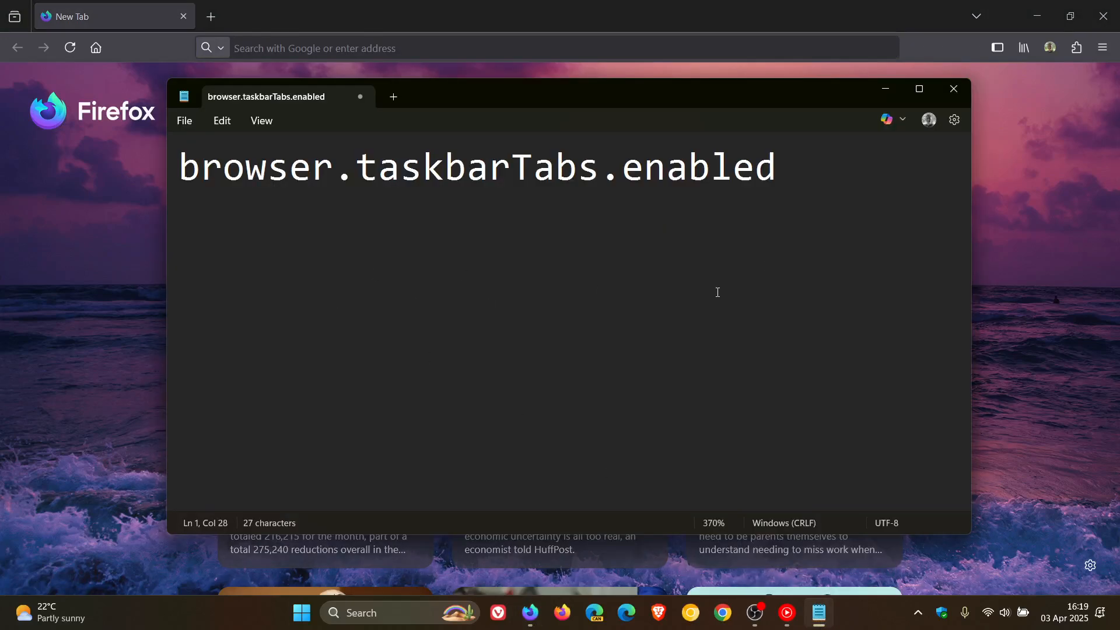
- Return to Firefox Nightly with the address bar active after checking browser.taskbarTabs.enabled
{"action": "left_click", "coordinate": [777, 167]}
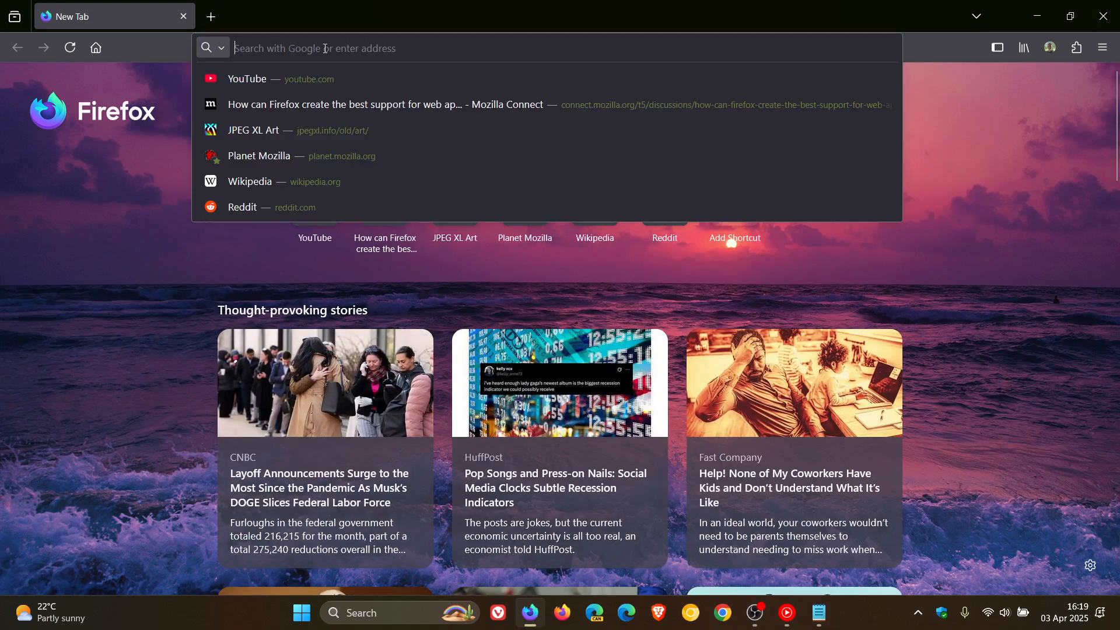
- Go to about:config, accept the risk warning, and search for browser.taskbarTabs.enabled to set it true
{"action": "type", "text": "addons.mozilla.org/"}
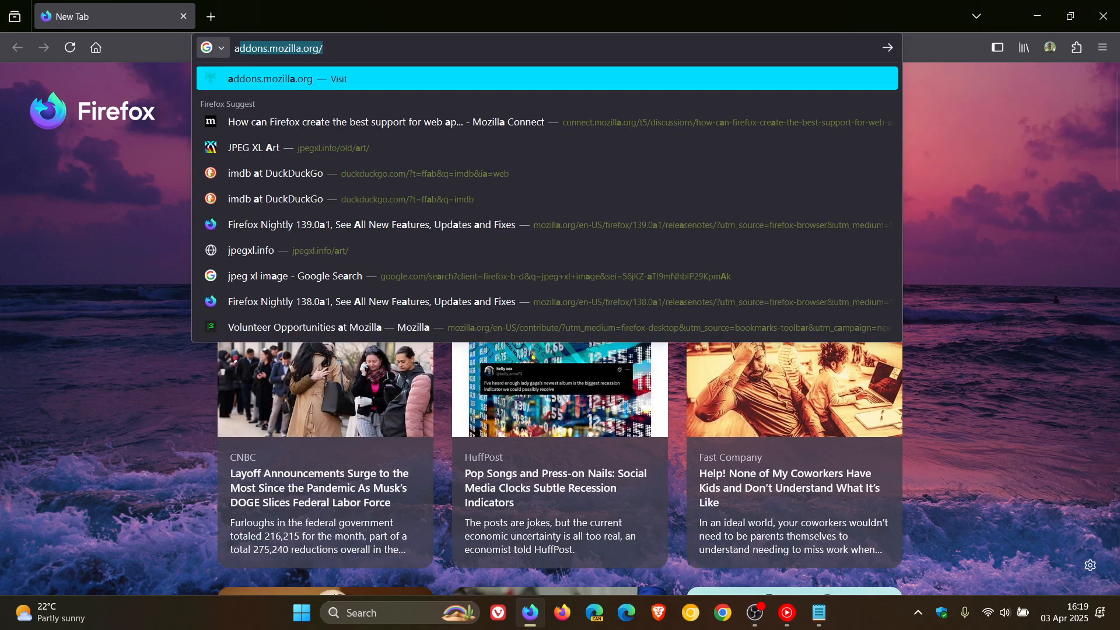
{"action": "type", "text": "about"}
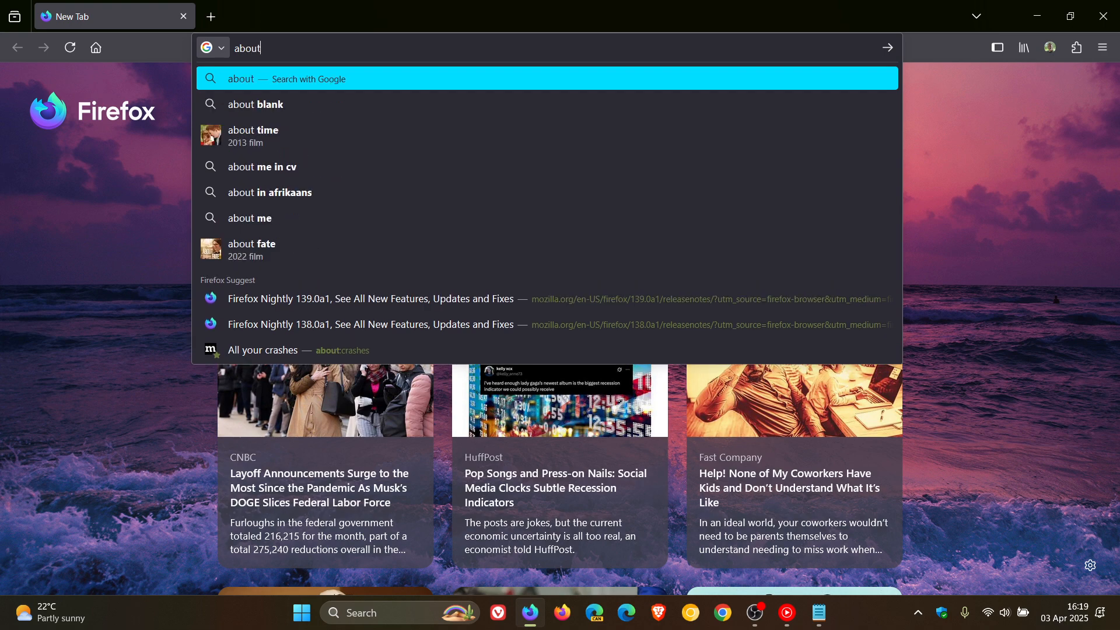
{"action": "type", "text": ":"}
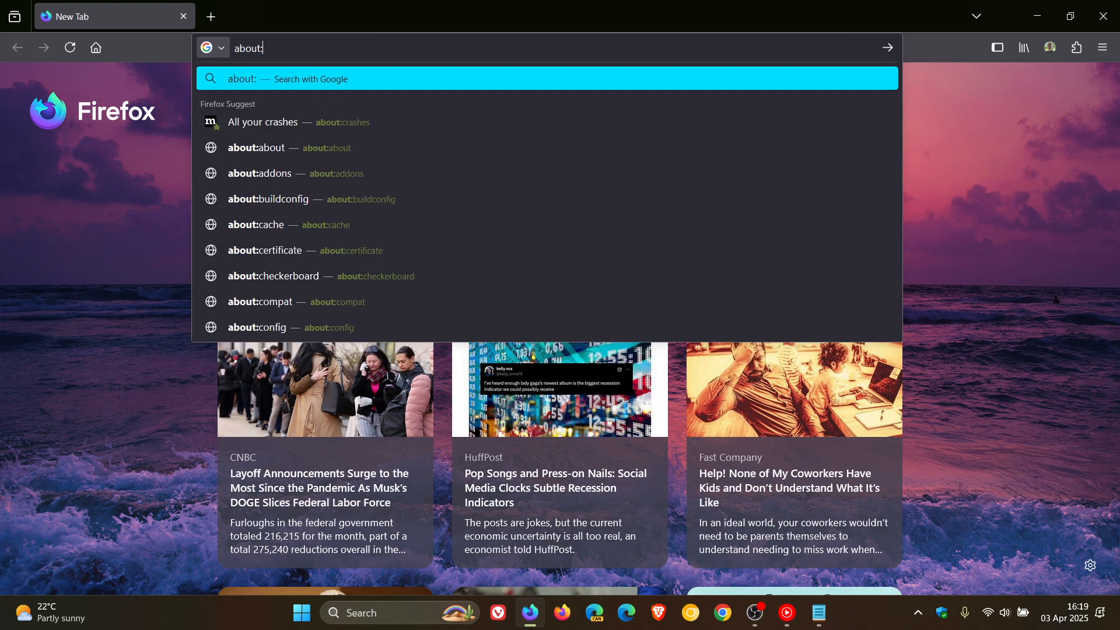
{"action": "left_click", "coordinate": [256, 327]}
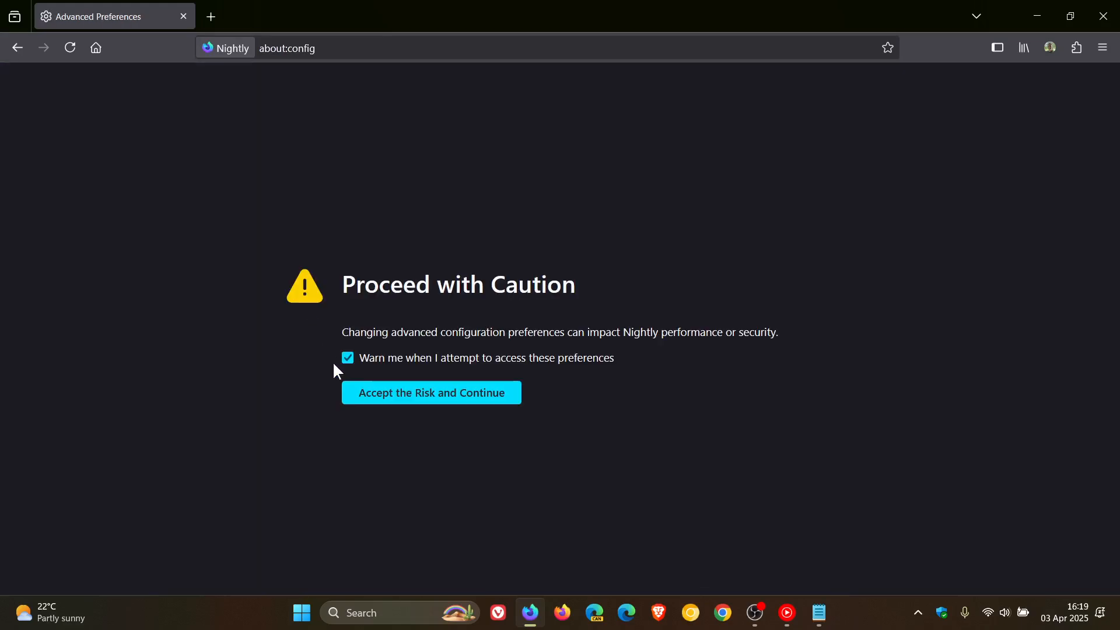
{"action": "left_click", "coordinate": [430, 392]}
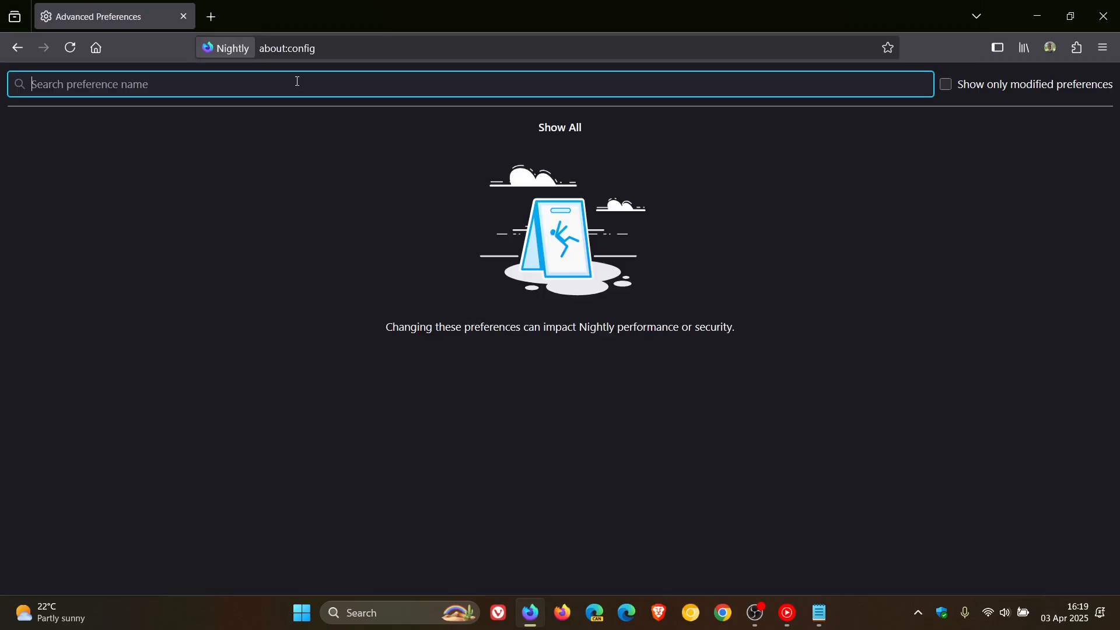
{"action": "right_click", "coordinate": [297, 84]}
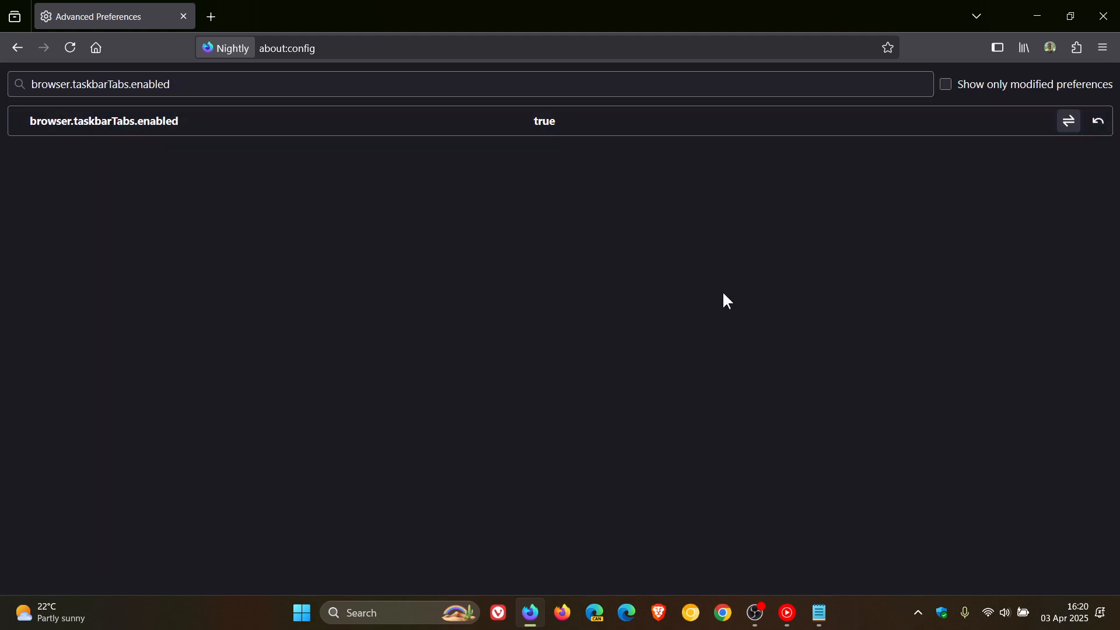
{"action": "mouse_move", "coordinate": [211, 15]}
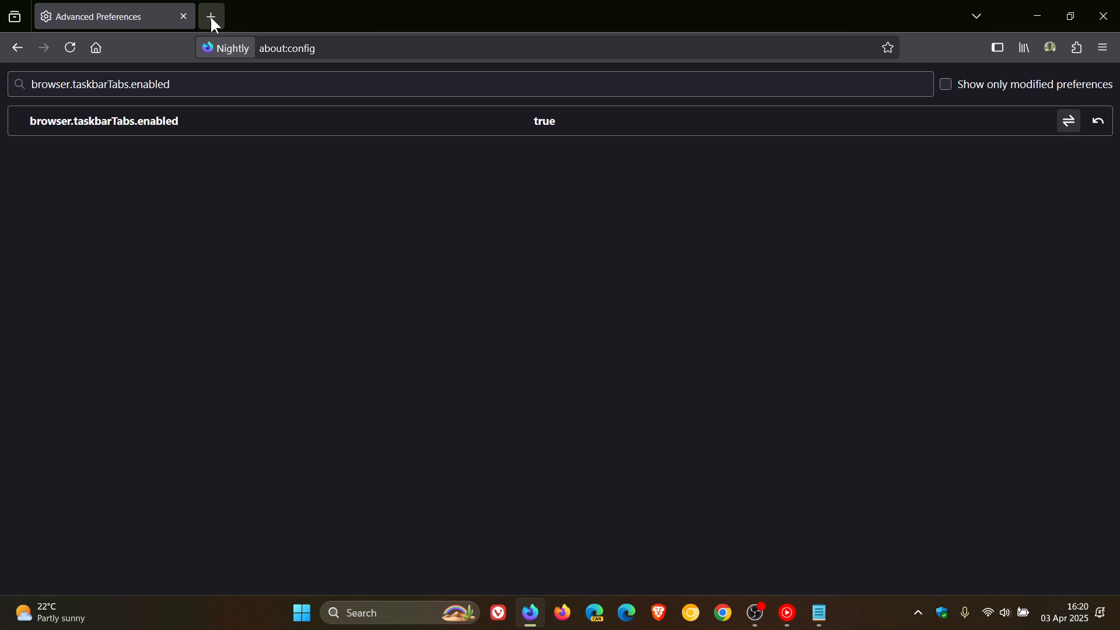
- Open a second tab beside the advanced preferences page
{"action": "left_click", "coordinate": [211, 15]}
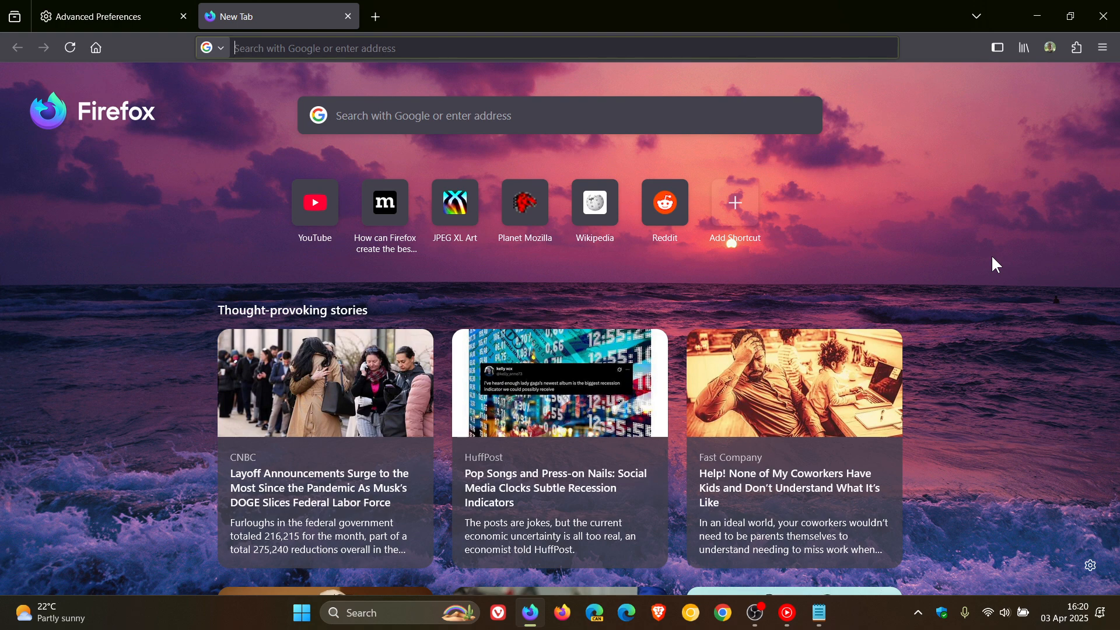
{"action": "mouse_move", "coordinate": [975, 196]}
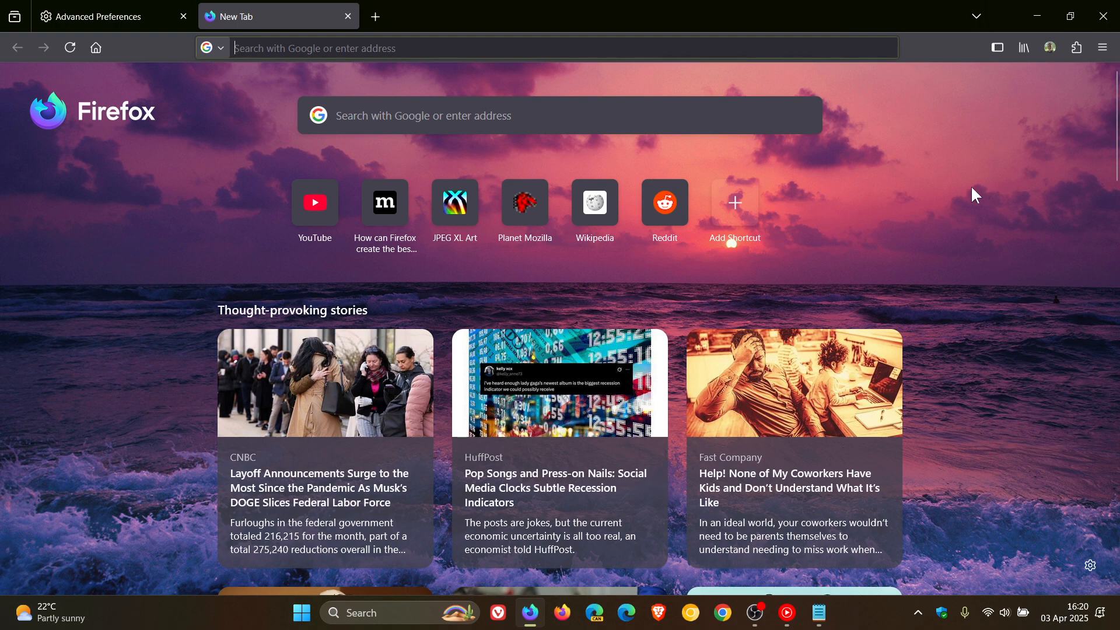